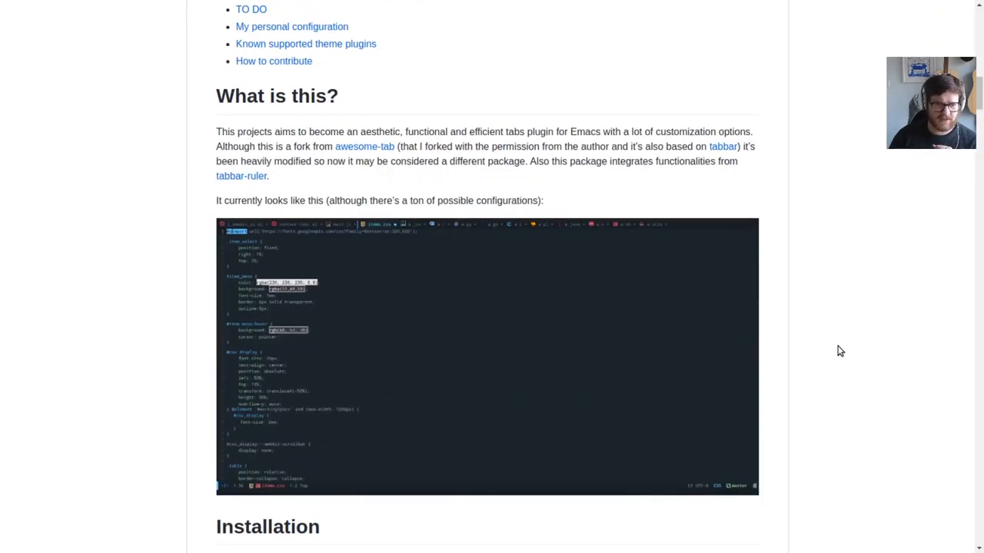
Add centaur-tabs setq lines for icons, grayed-out icons and tab height 24.
{"action": "scroll", "scroll_direction": "down", "scroll_amount": 3}
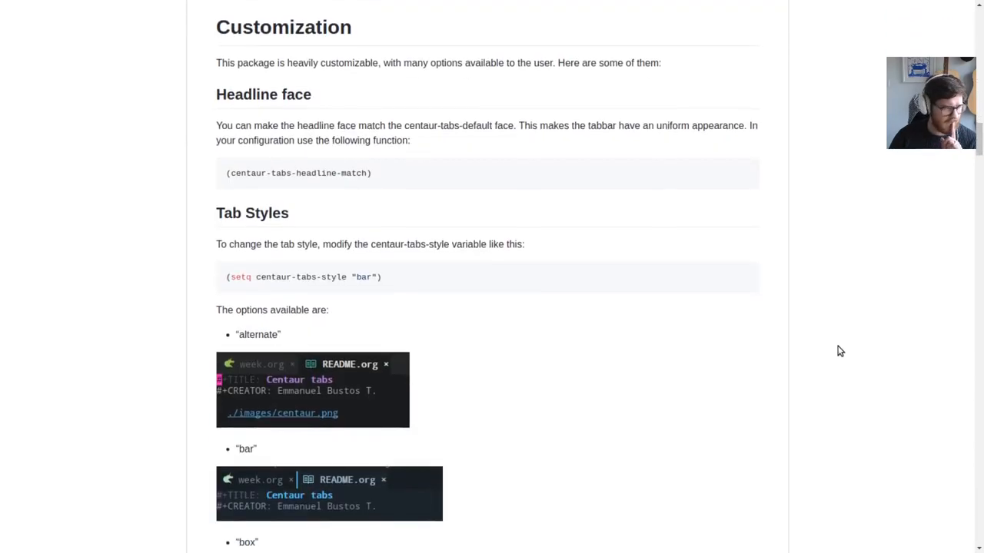
{"action": "scroll", "scroll_direction": "down", "scroll_amount": 3}
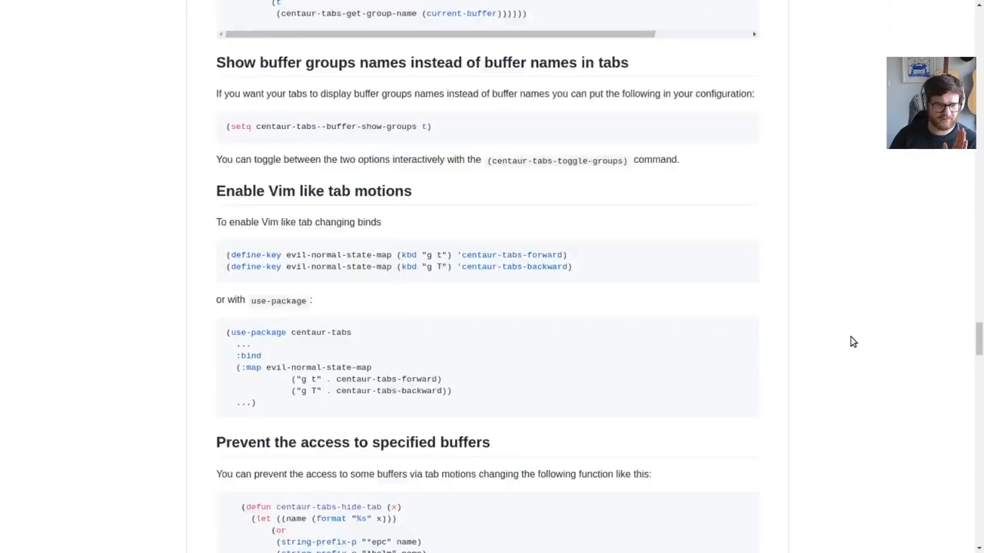
{"action": "scroll", "scroll_direction": "down", "scroll_amount": 3}
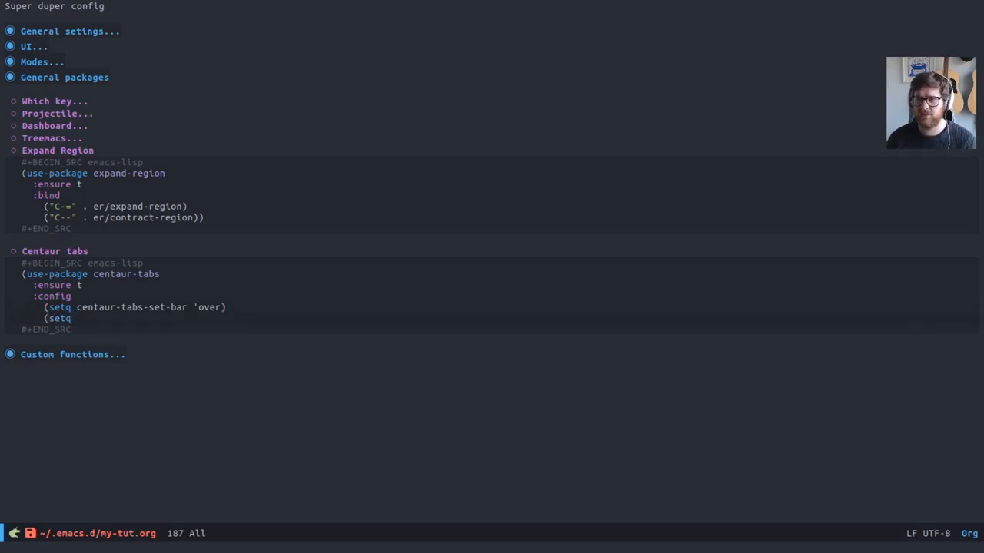
{"action": "type", "text": "centaur-tabs-set-icons t"}
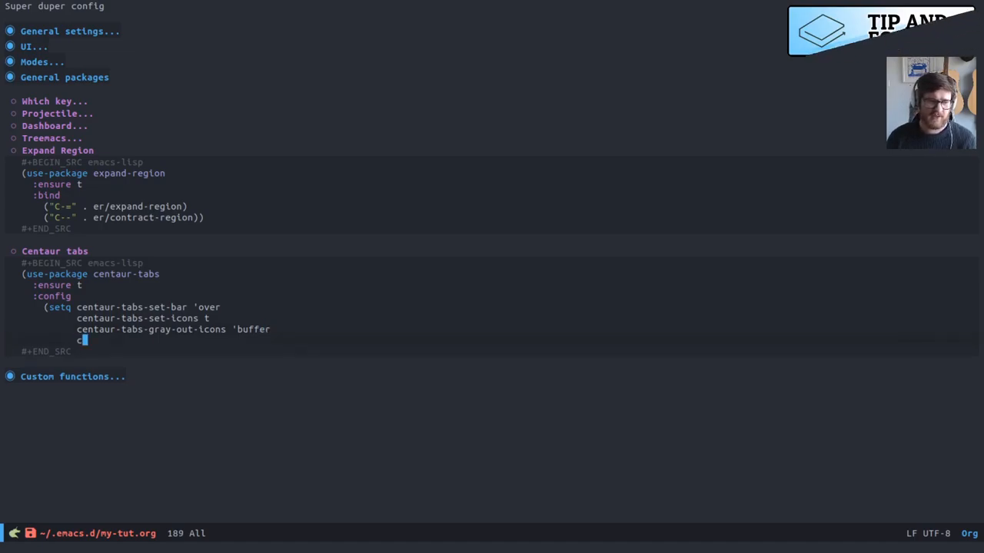
{"action": "type", "text": "centaur-tabs-height 24"}
{"action": "type", "text": "centaur-tabs-set-modified-marker t"}
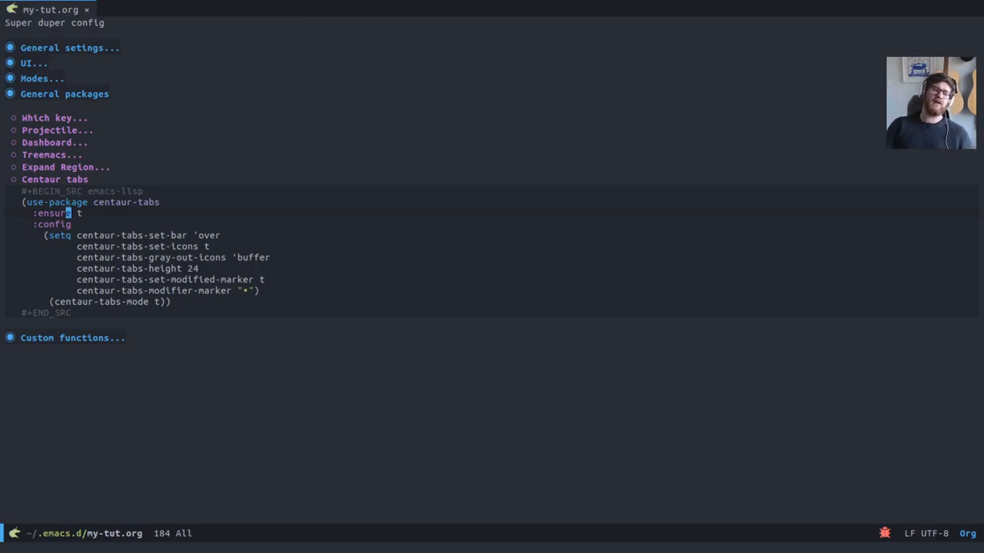
Switch to the module.py buffer from its tab beside app.py.
{"action": "left_click", "coordinate": [123, 8]}
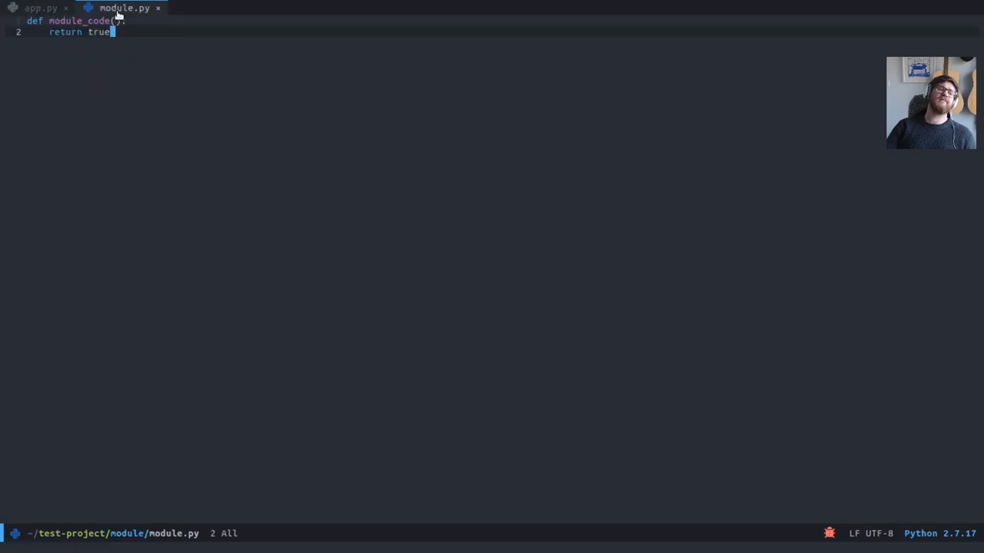